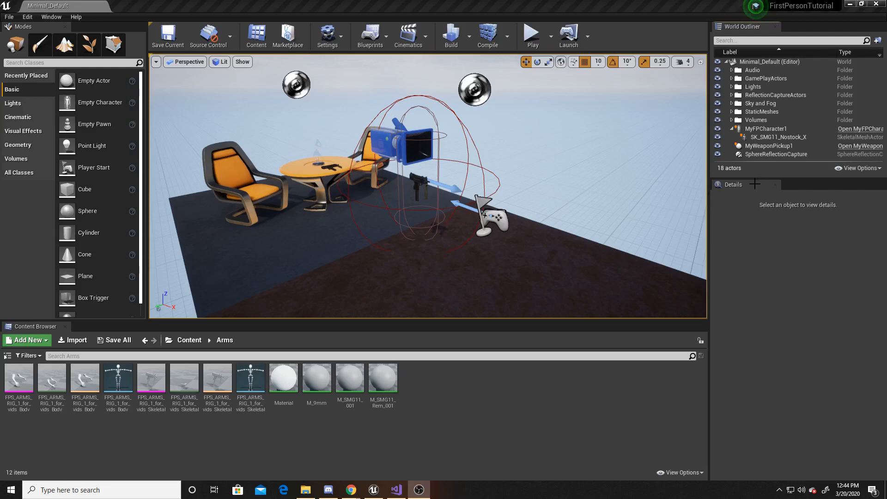
Step: Assign the FPS_ARMS_RIG skeletal mesh to MyFPCharacter1's Mesh component at location 10, 0, 30
click(766, 128)
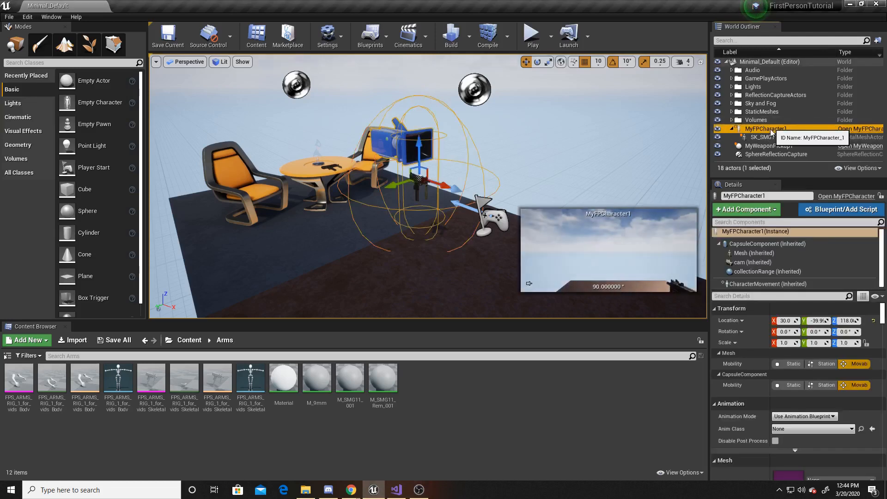
click(752, 254)
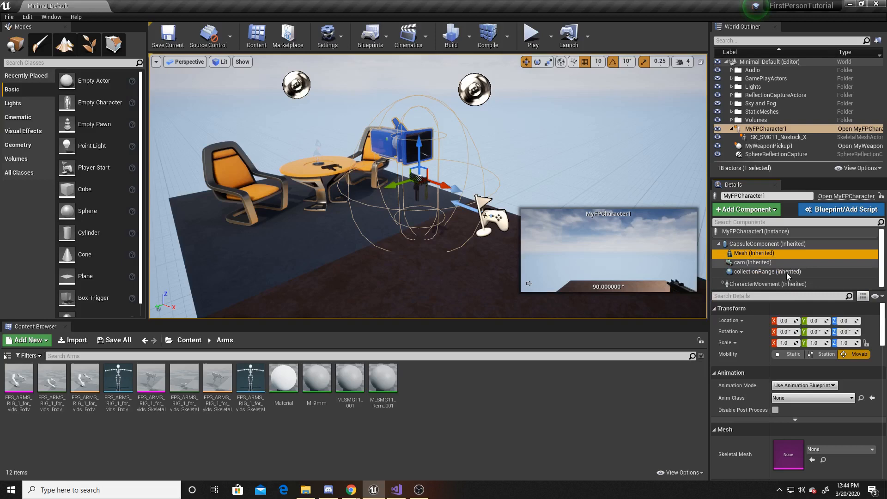
click(840, 450)
text(10)
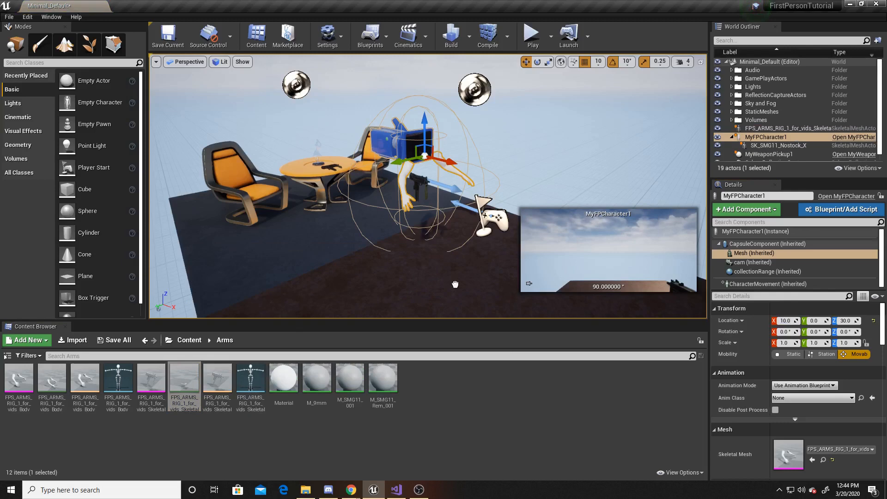
Step: Select the FPS arms actor in the World Outliner to attach it under MyFPCharacter1
click(786, 128)
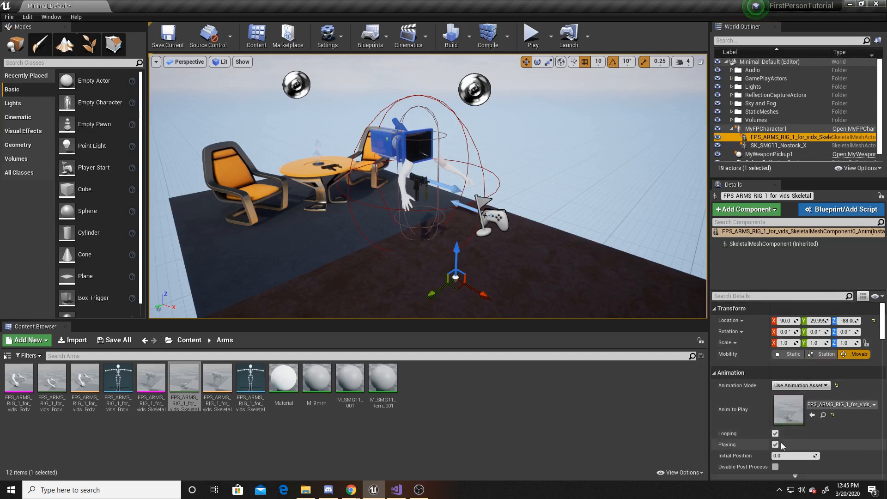
mouse_move(776, 444)
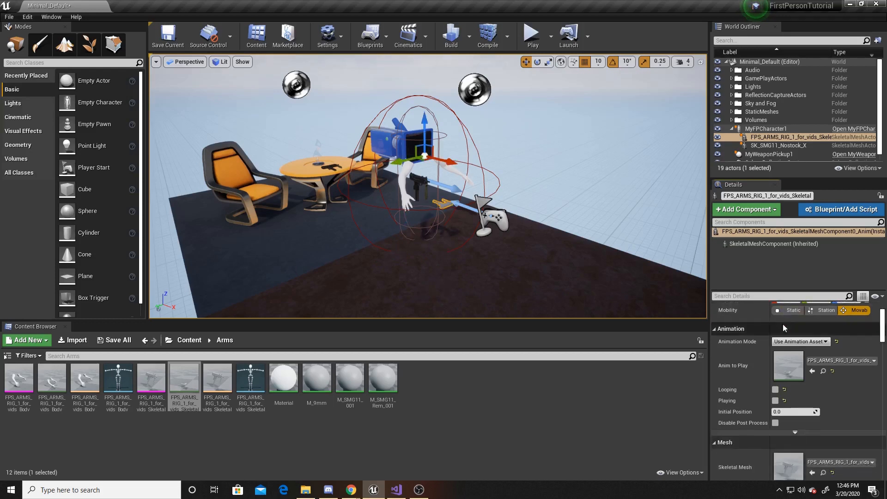
Step: Review the arms' material slots, then select the SK_SMG11_Nostock_X gun actor
click(840, 364)
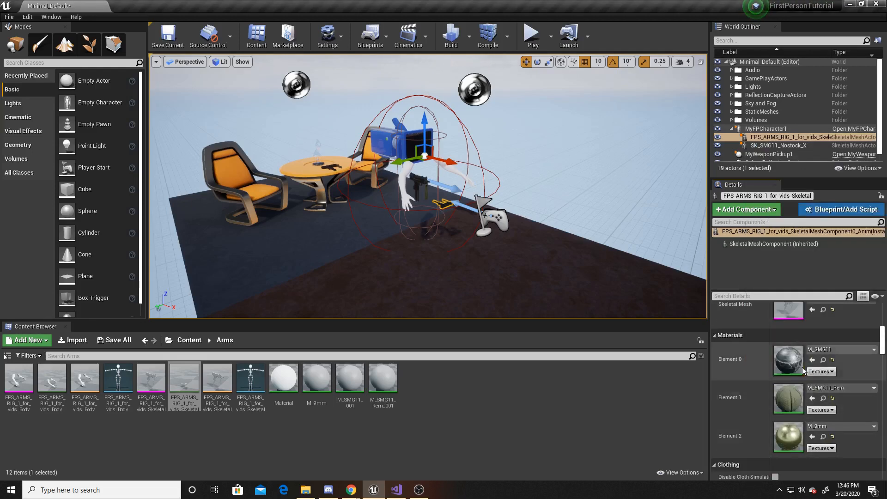
click(782, 146)
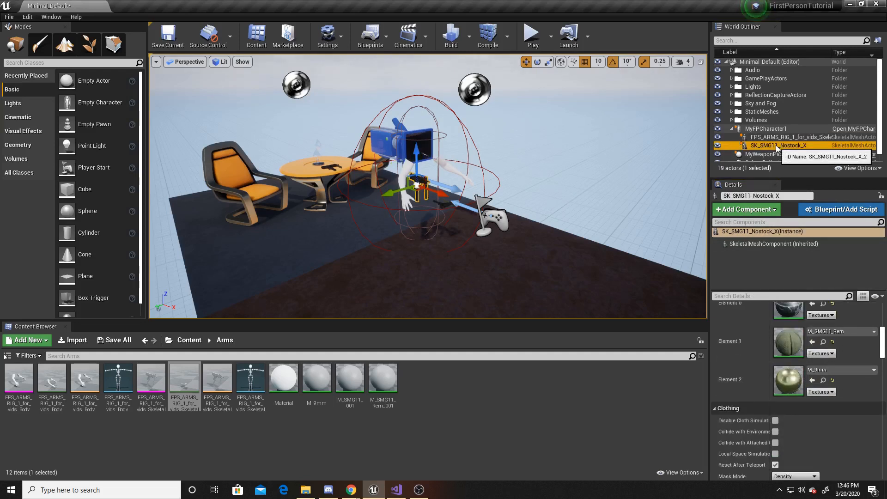
Step: Delete the referenced SK_SMG11_Nostock_X gun from the level and reselect MyFPCharacter1
key(delete)
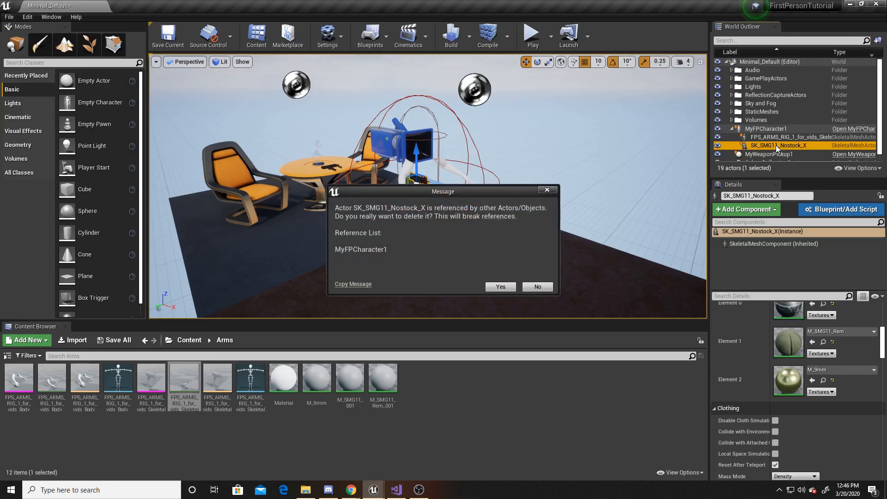
click(500, 287)
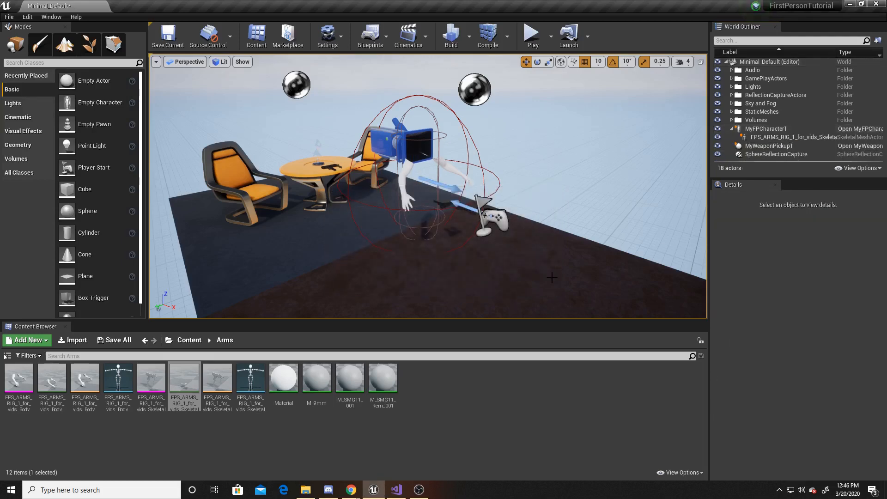
click(766, 128)
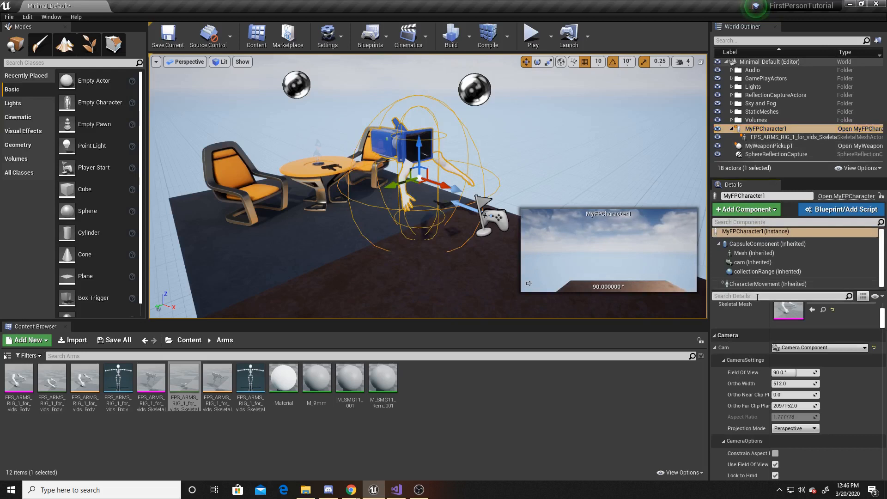
Step: Search Details for 'wield' to confirm the empty Wielded slot, then go to the project's C++ code
text(wield)
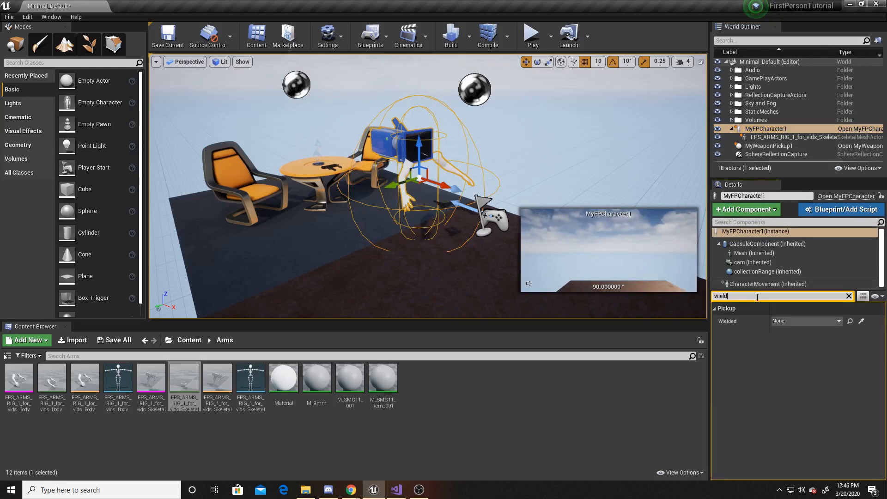
click(805, 321)
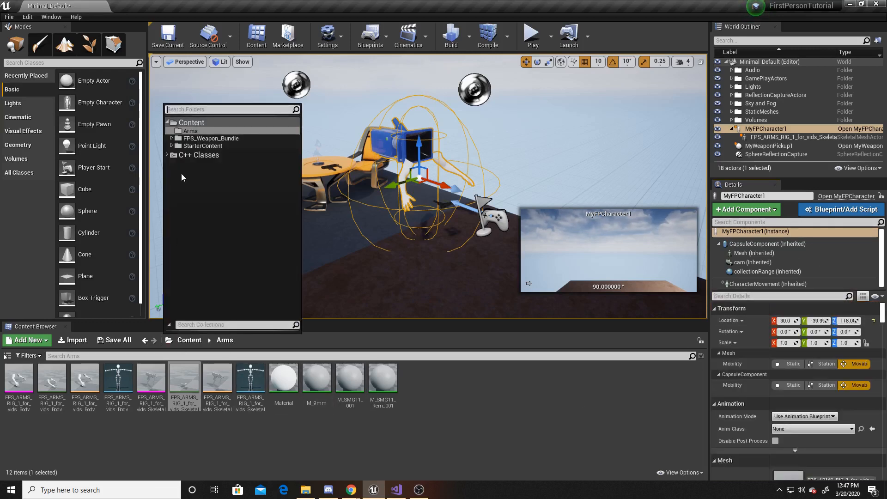
click(198, 155)
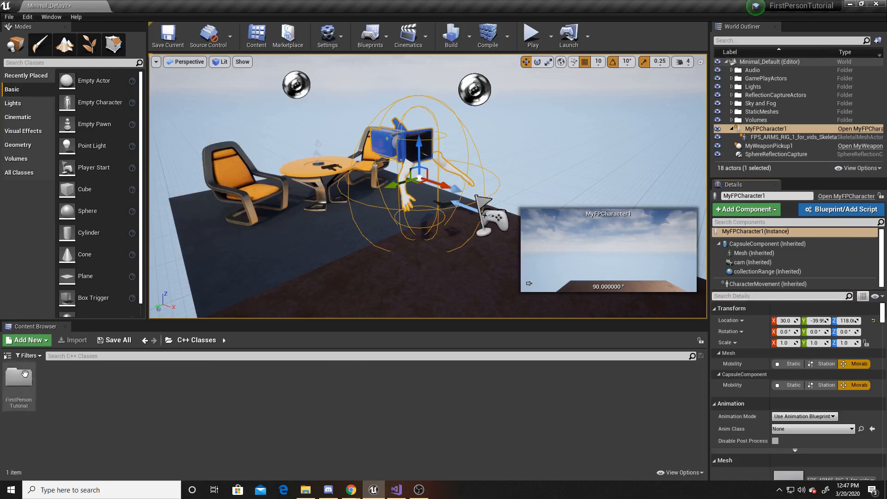
click(396, 490)
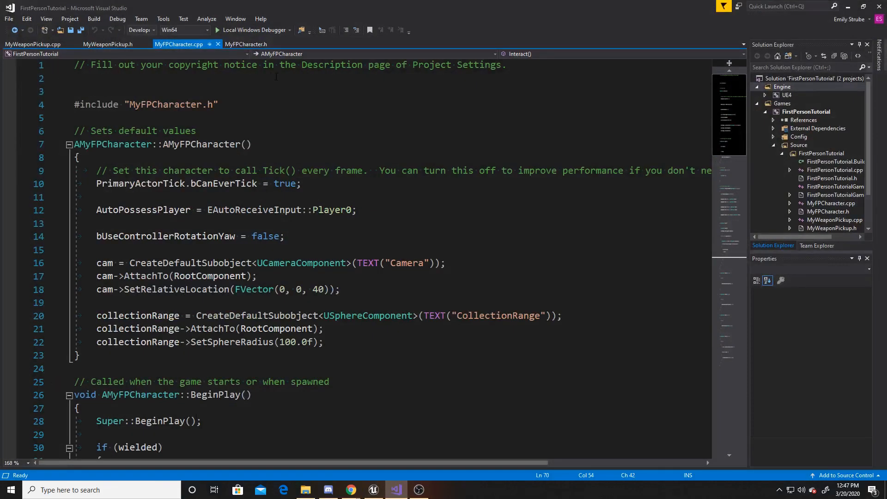
Step: Declare an EditAnywhere UAnimSequence* property named gunUp in MyFPCharacter.h
click(245, 44)
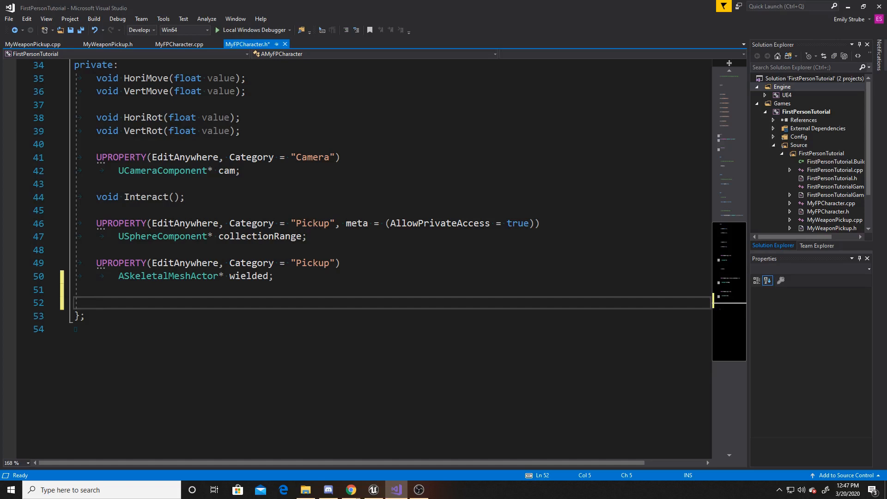
text(UPRO)
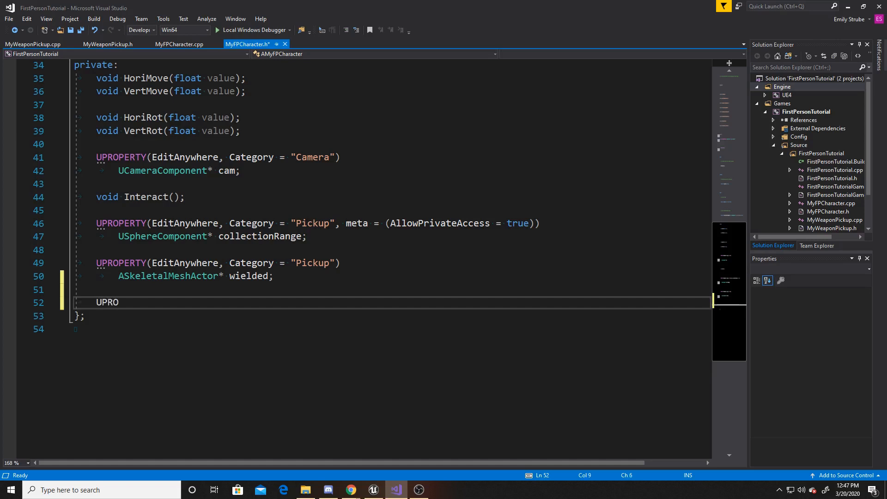
text(PERTY()
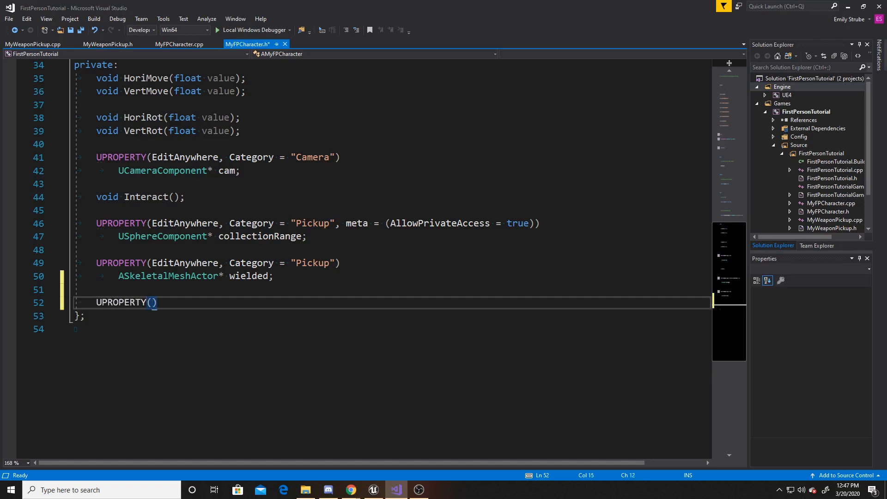
text(Ed)
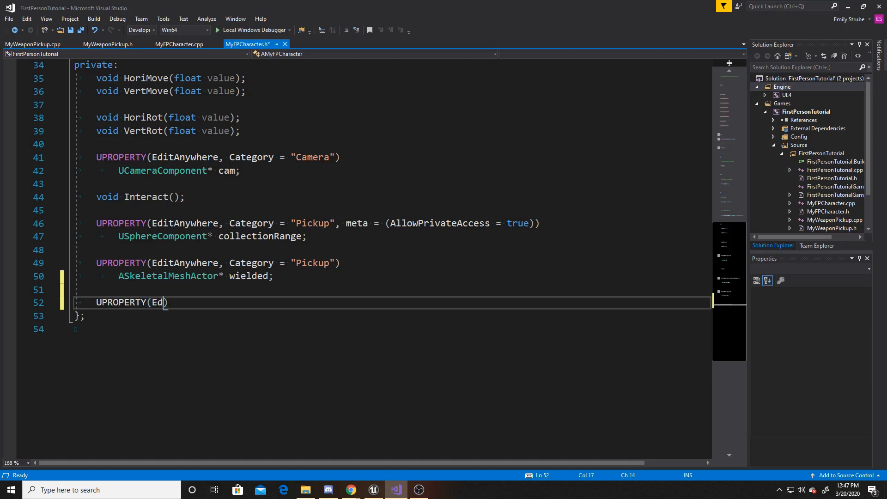
text(itAnywhere, Catergo)
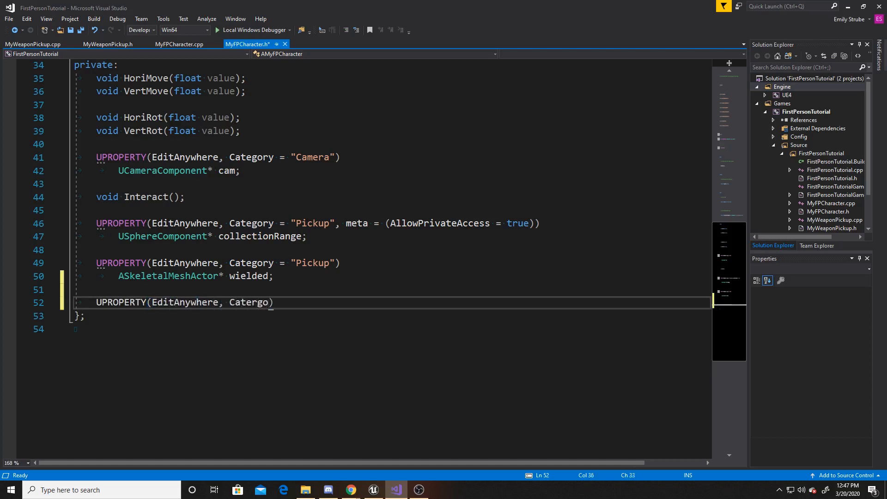
text(ry = "Animation)
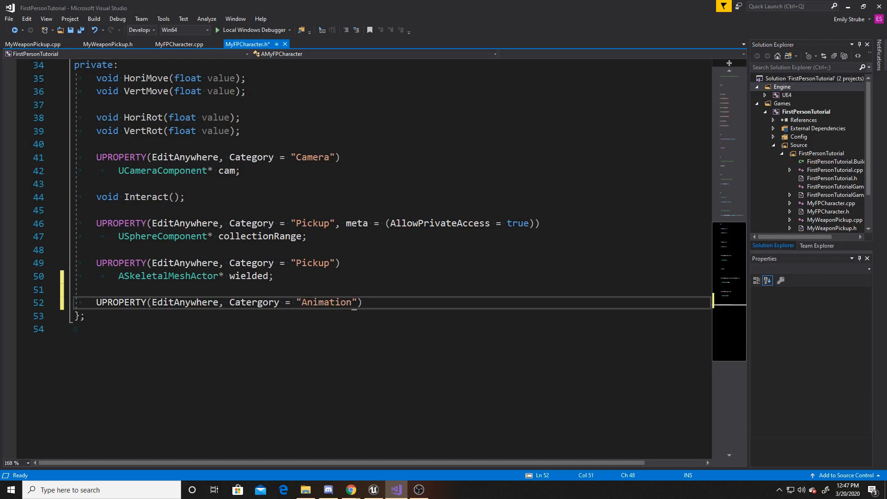
key(enter)
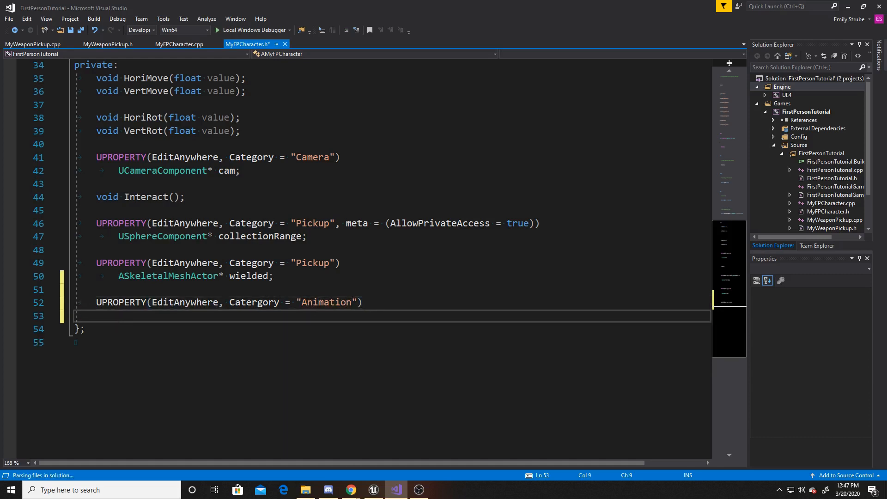
text(UAnim)
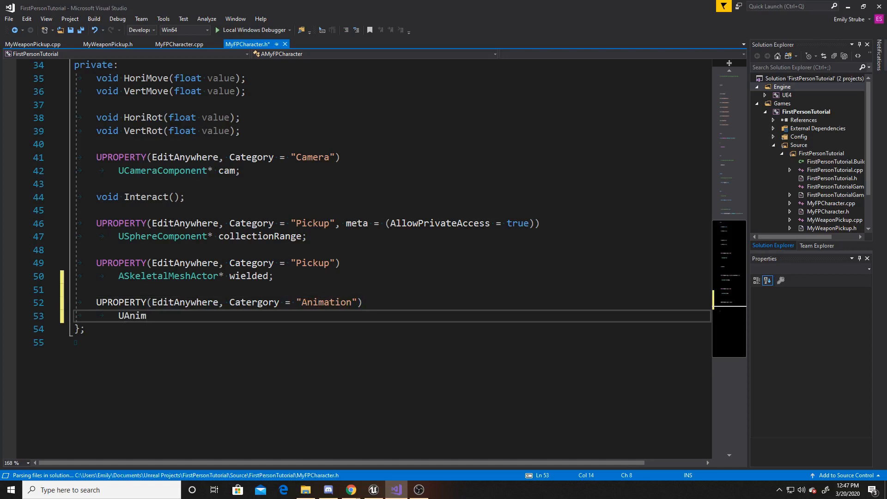
text(Se)
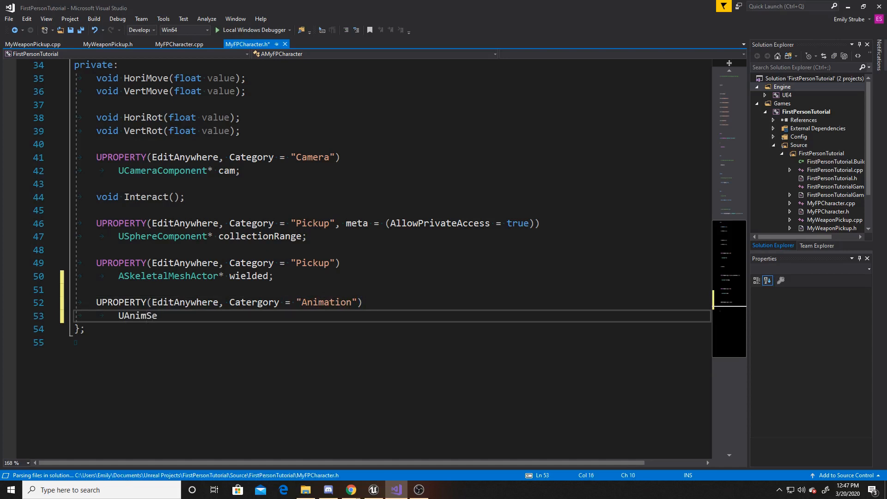
text(quence*)
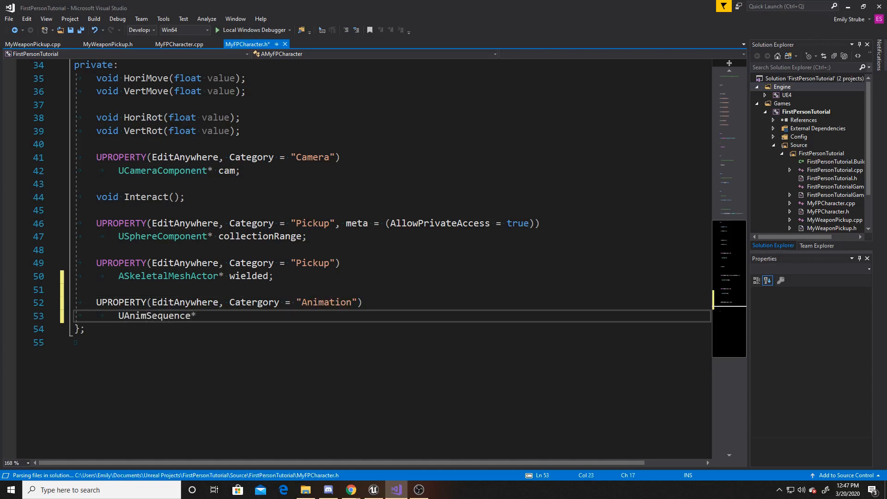
text(gun)
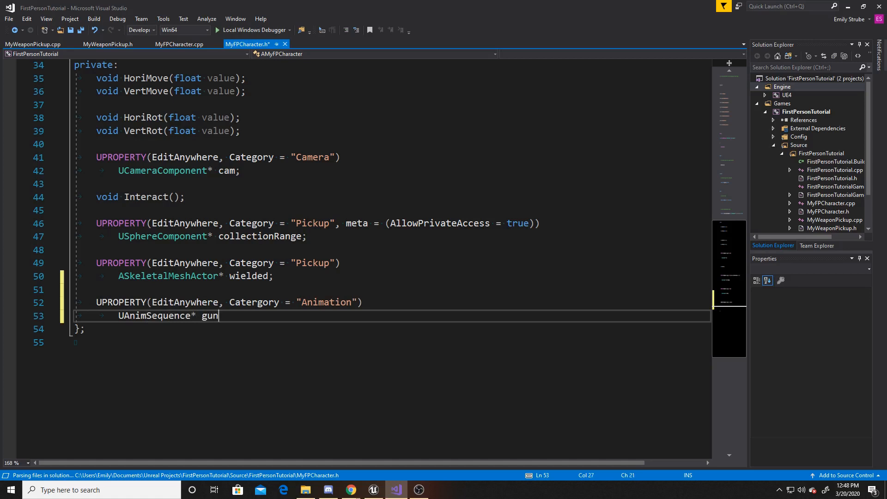
text(Up;)
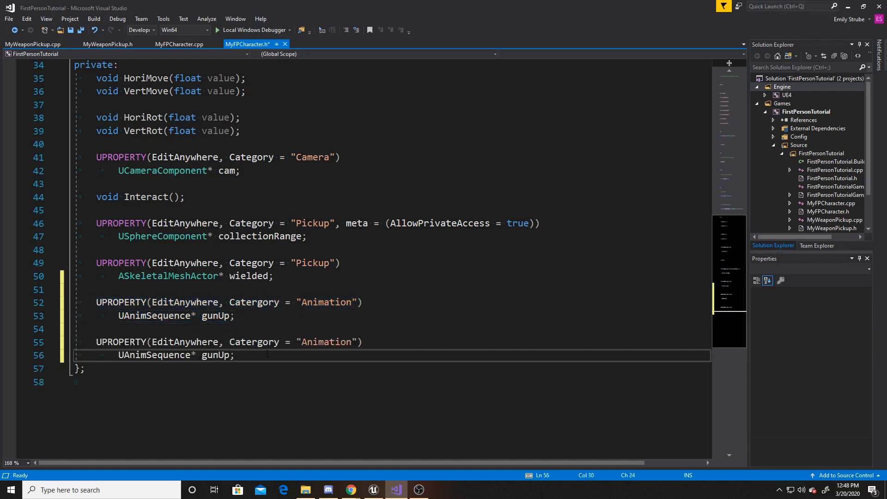
Step: Rename the duplicated declaration to grabGun and save the header
double_click(215, 355)
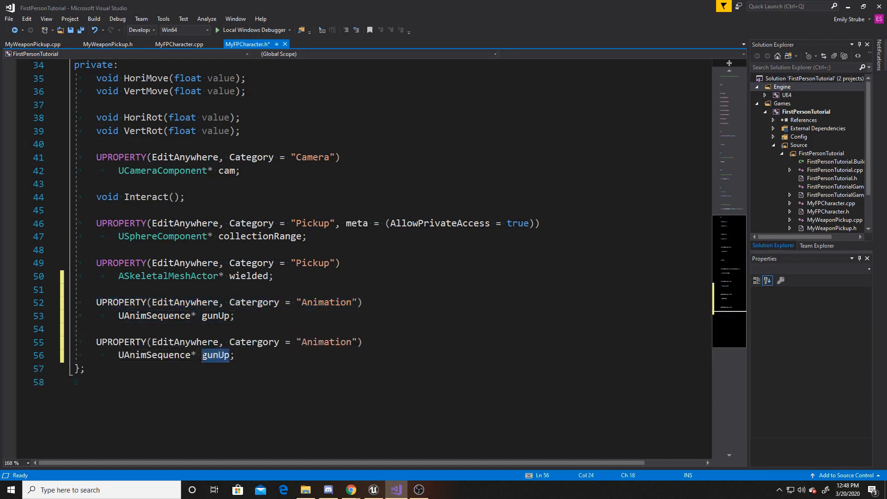
text(grabGun)
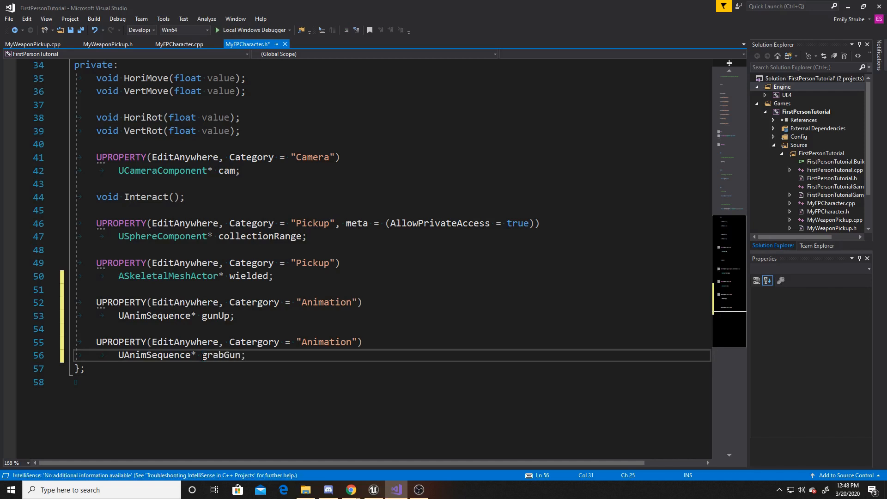
key(ctrl+s)
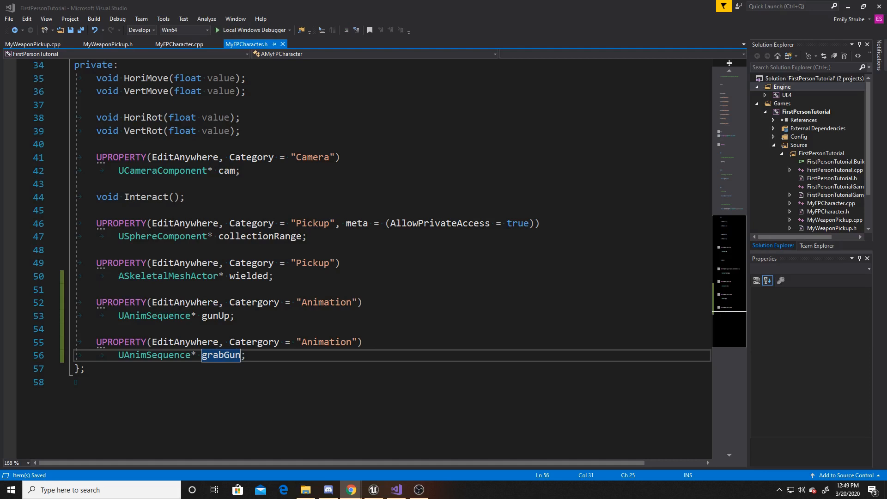
Step: In MyFPCharacter.cpp's Interact, extend the wielded if condition with '&& gunUp'
click(179, 45)
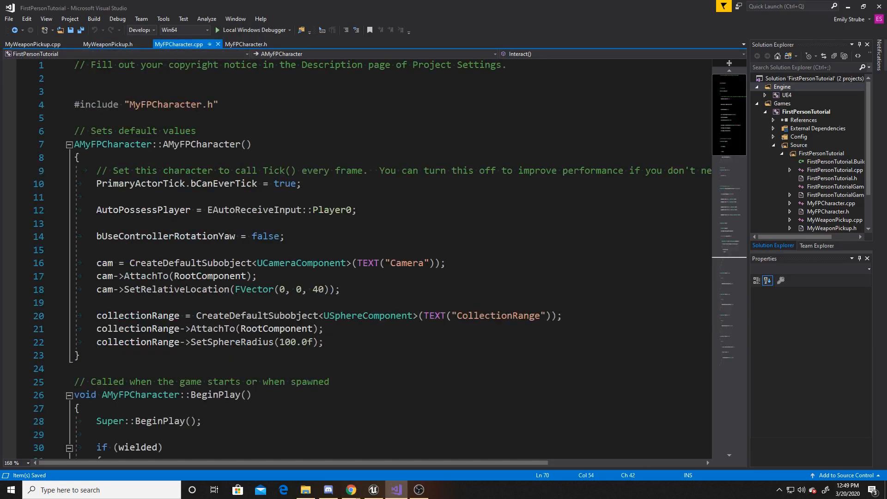
scroll(down, 3)
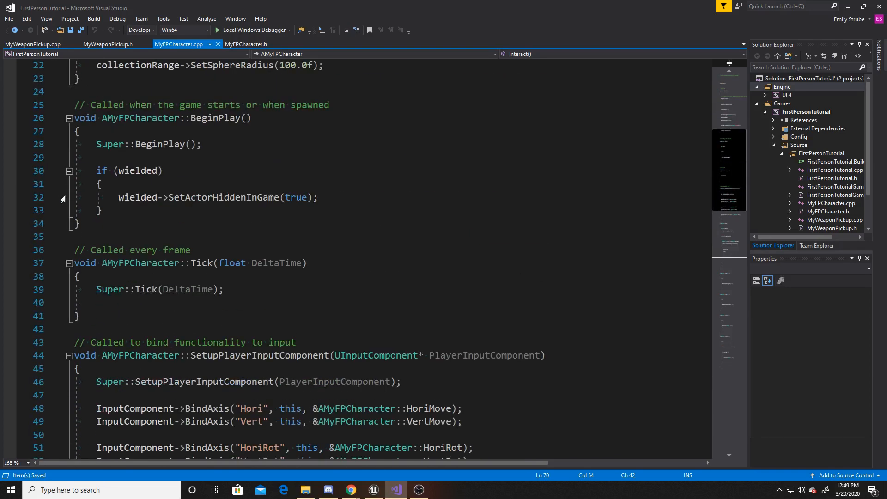
scroll(down, 3)
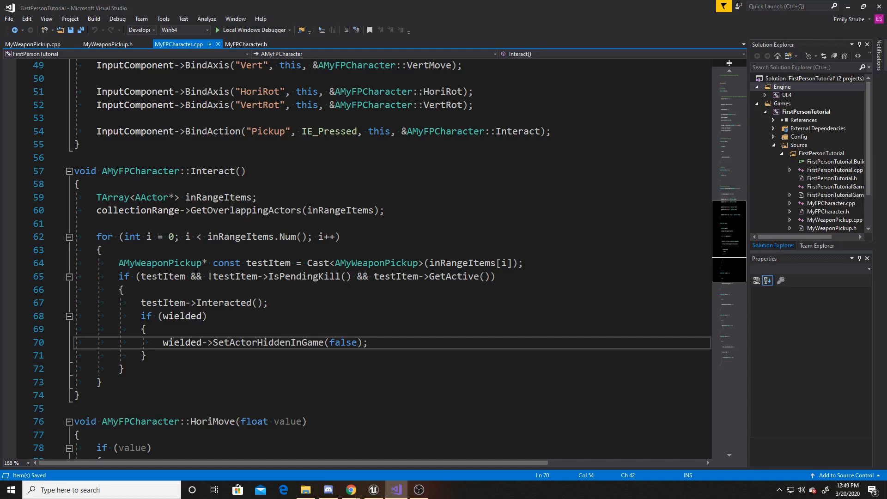
click(369, 342)
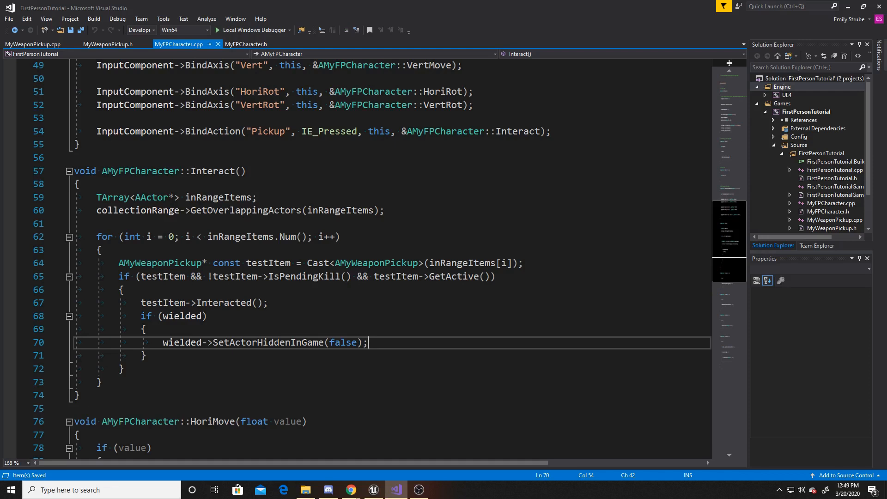
click(144, 329)
text( && )
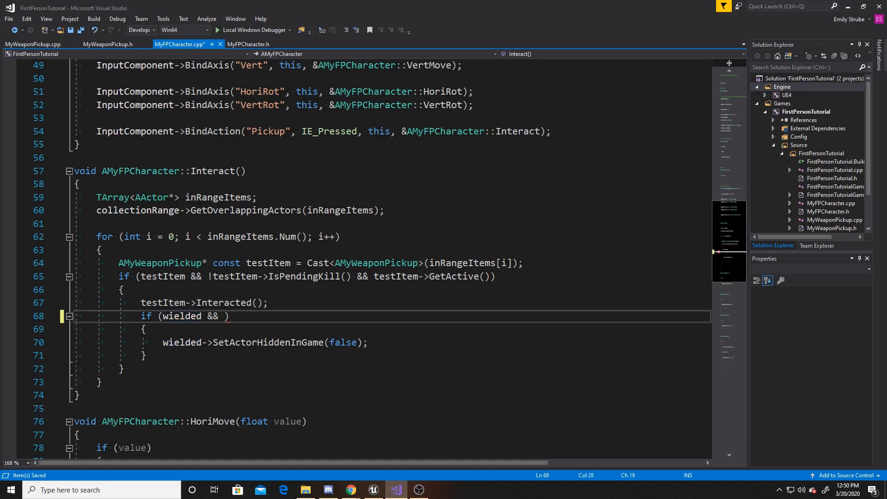
text(gunUp)
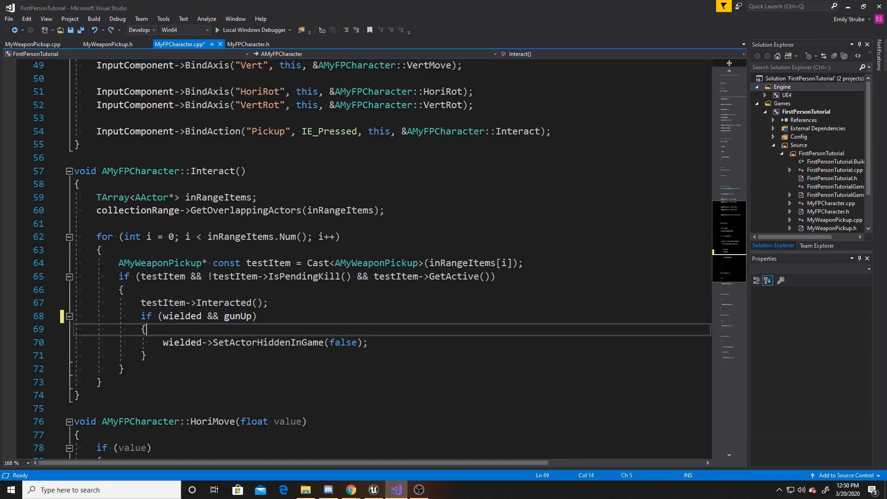
key(enter)
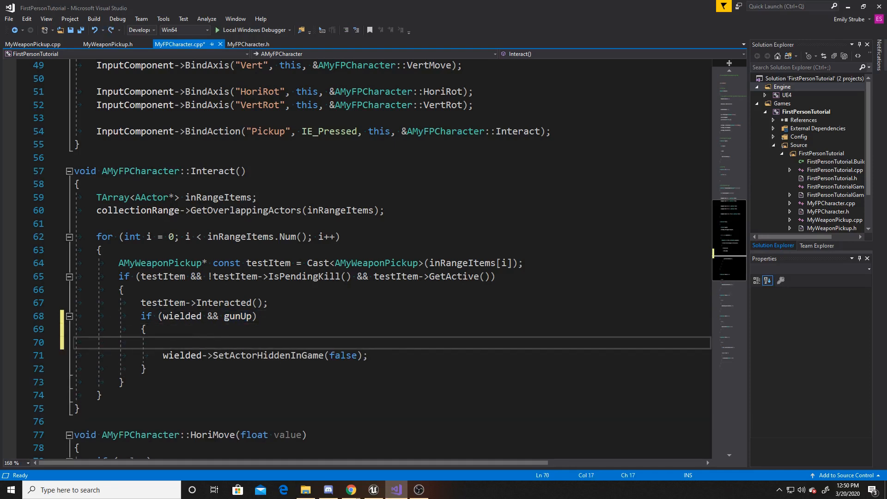
Step: Call SetAnimation(gunUp) on the wielded gun's skeletal mesh component
text(wielde)
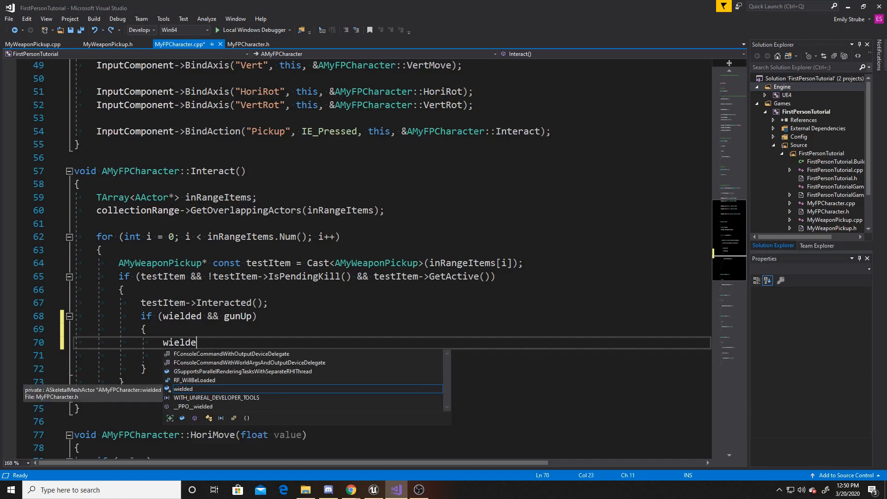
text(->Getsk)
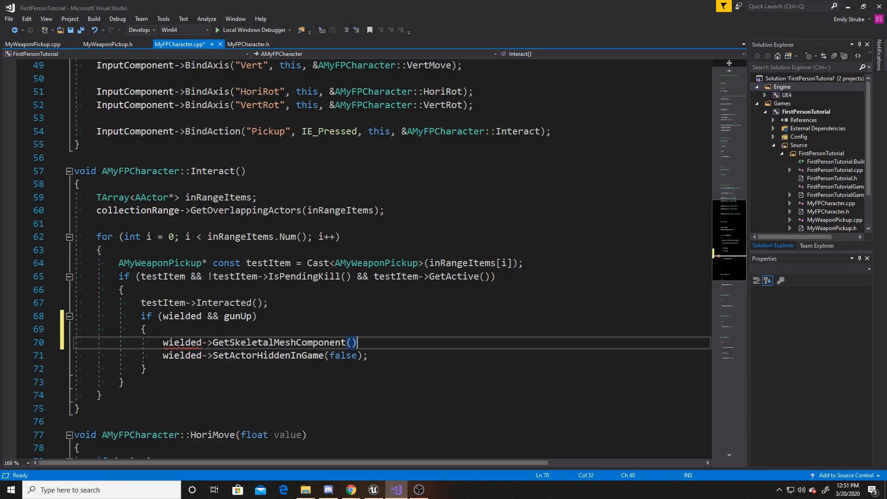
text(->)
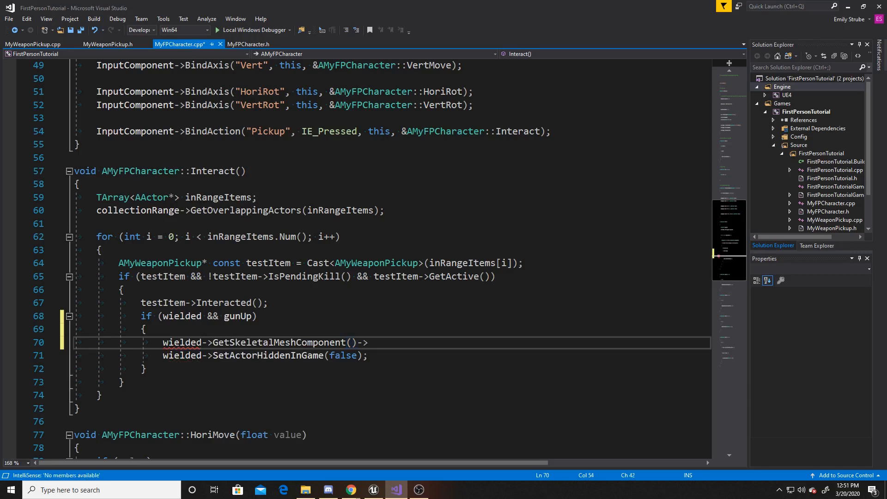
text(SetAn)
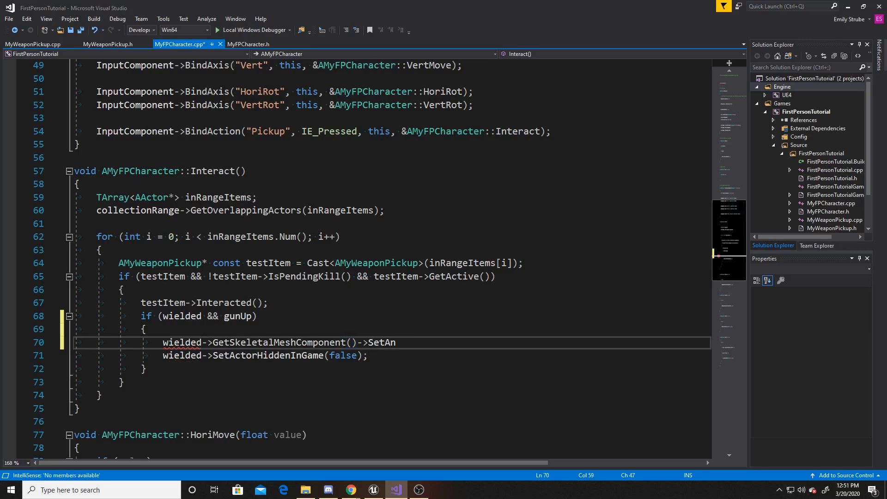
text(imation(gu)
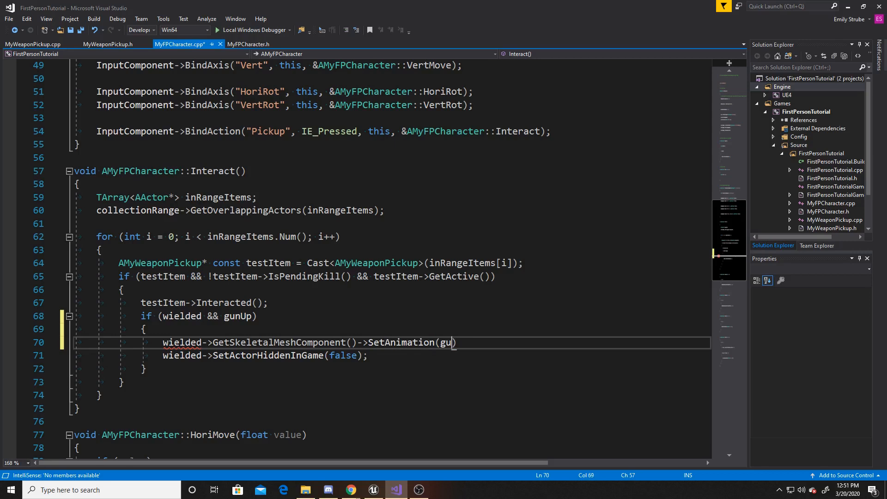
text(nUp))
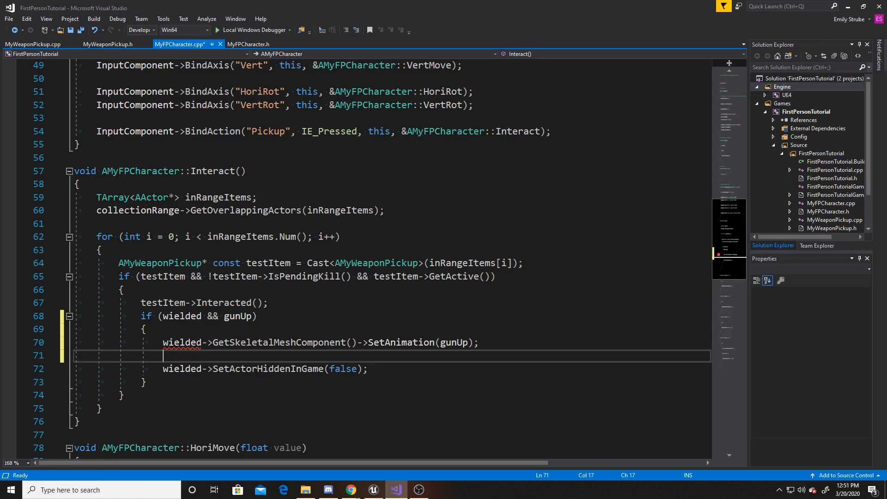
Step: Call PlayAnimation(gunUp, false) on the wielded gun's skeletal mesh component
text(wielde)
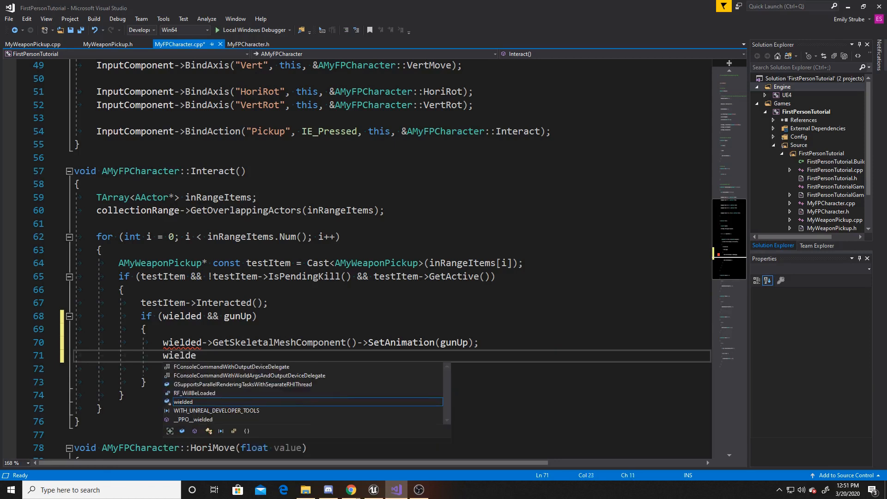
text(d->Get)
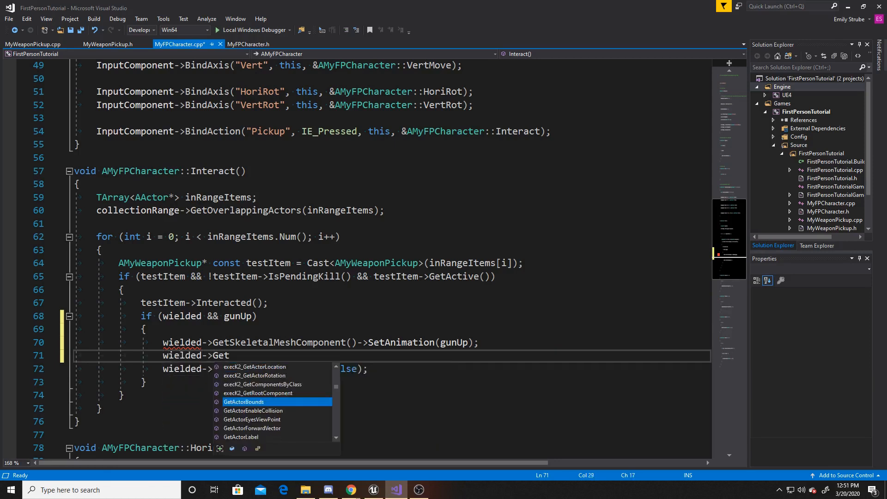
text(SkeletalMeshComponent)
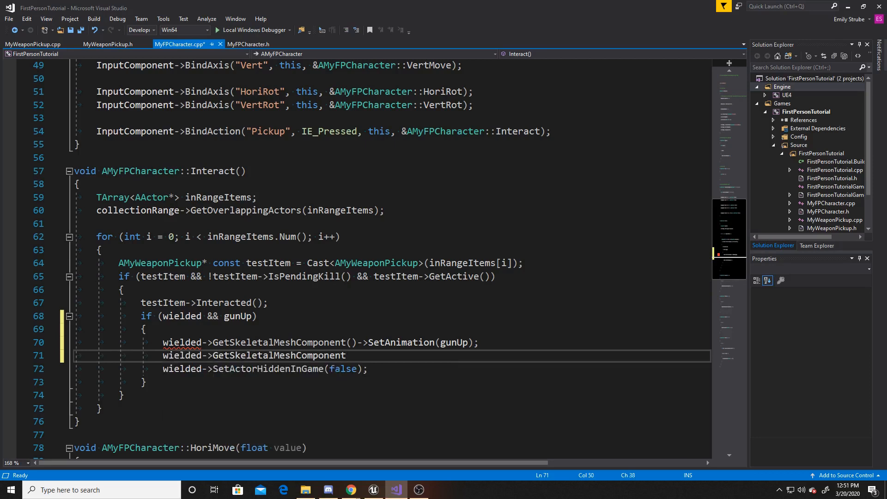
text(()->)
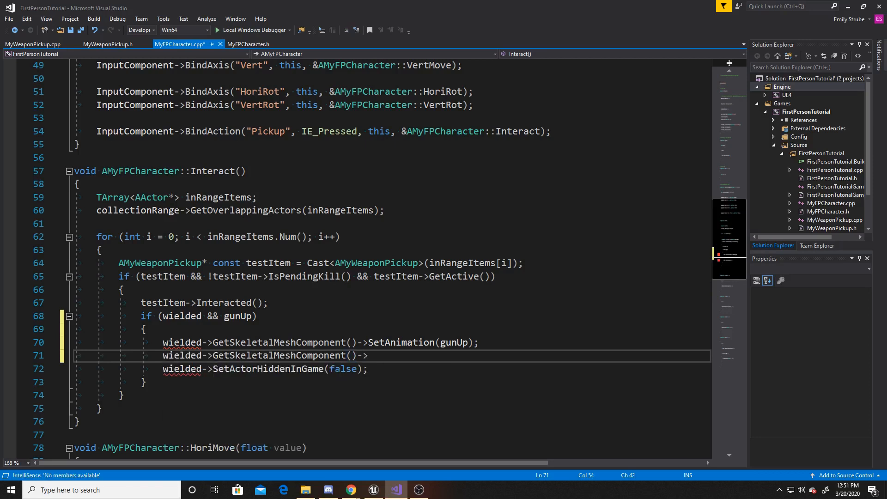
text(PLayAnimation()
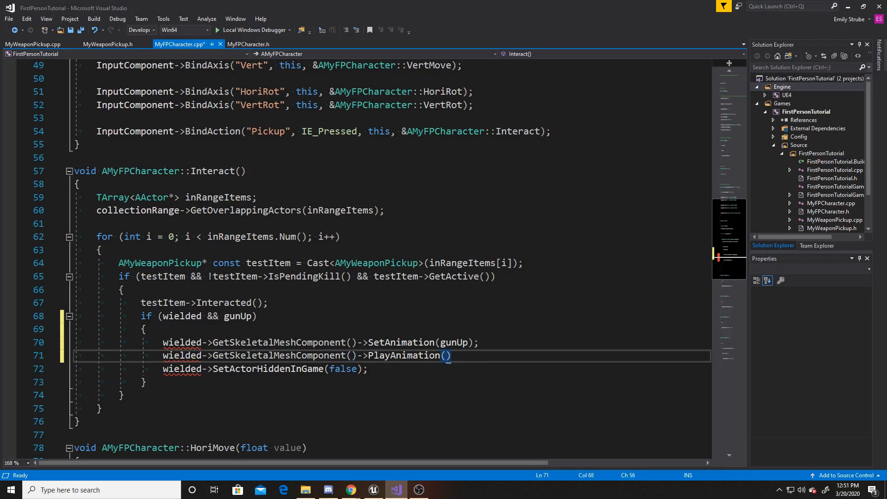
text(gunUp)
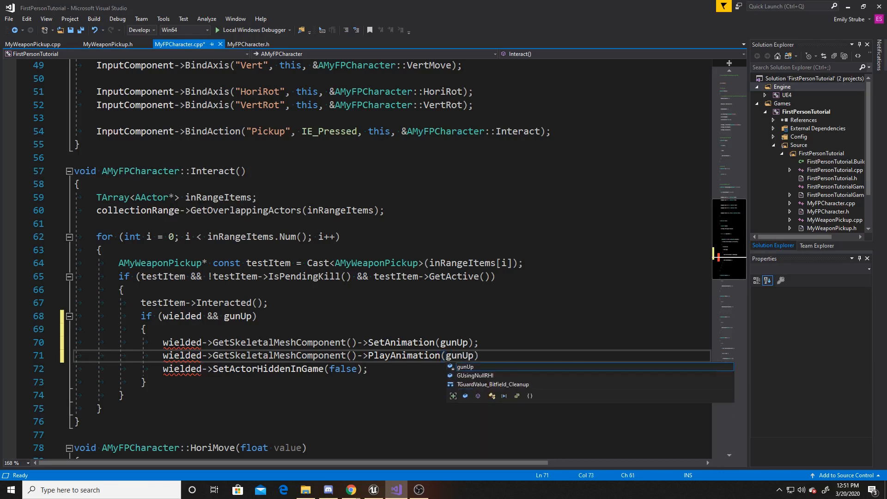
text(, false)
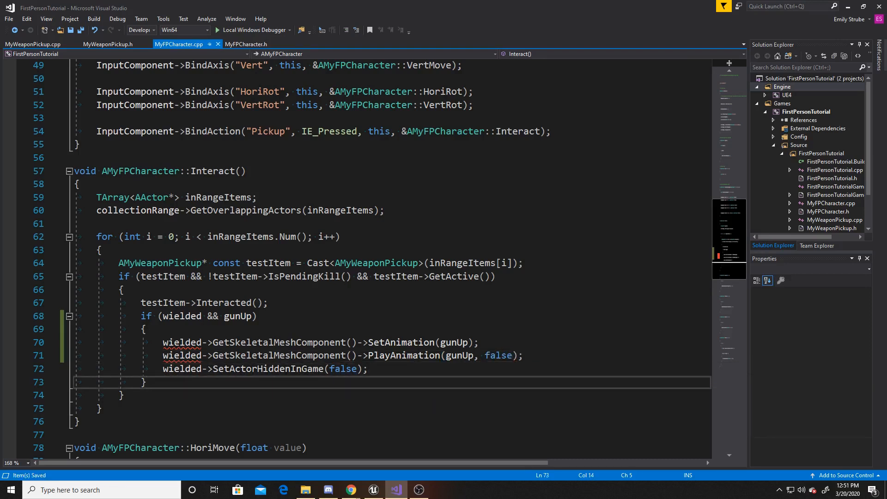
Step: Add an if (grabGun) block calling GetMesh()->SetAnimation(grabGun)
key(enter)
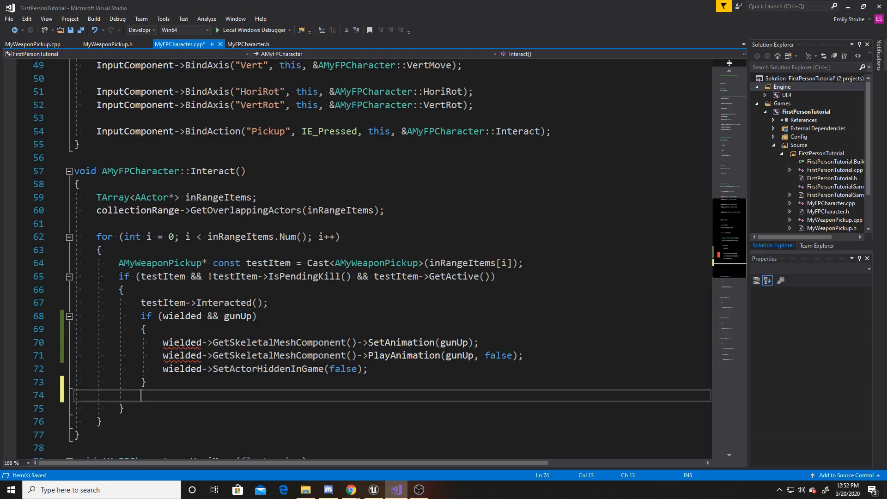
text(if(grab)
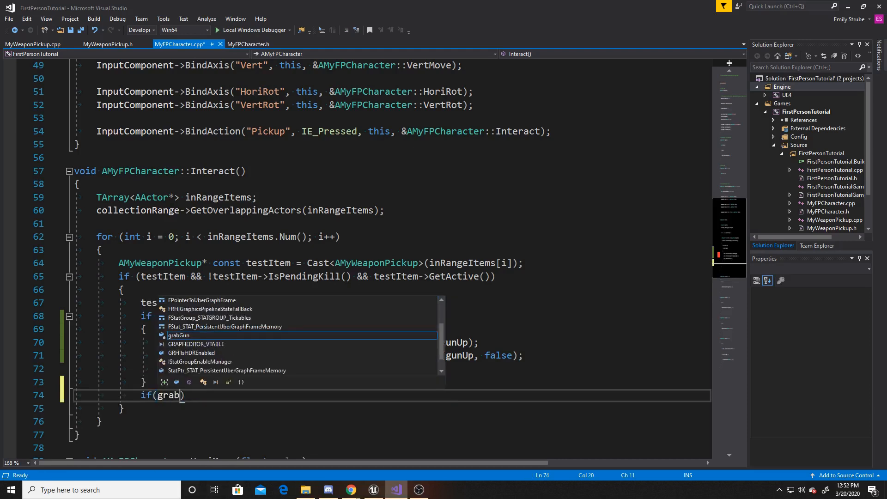
key(Tab)
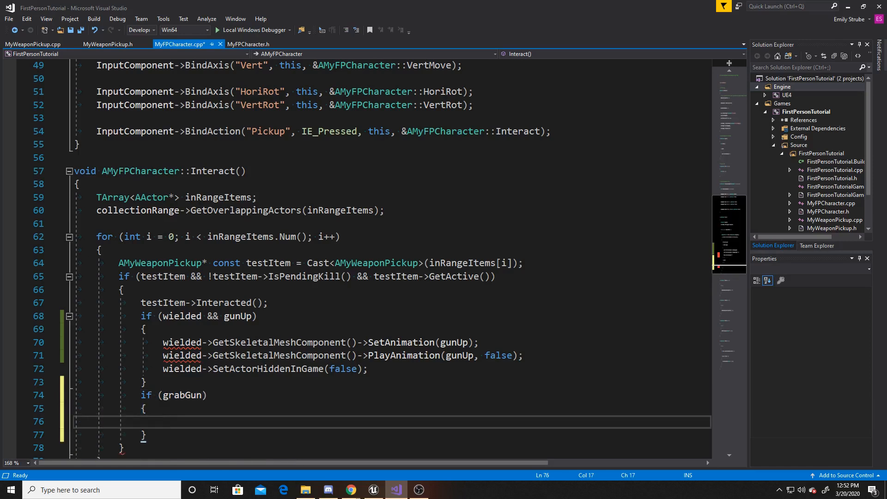
text(GetMesh)
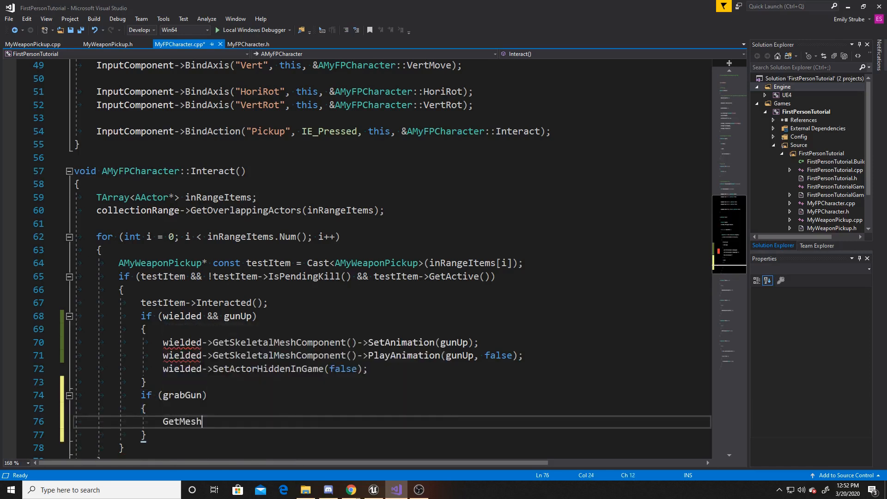
text(())
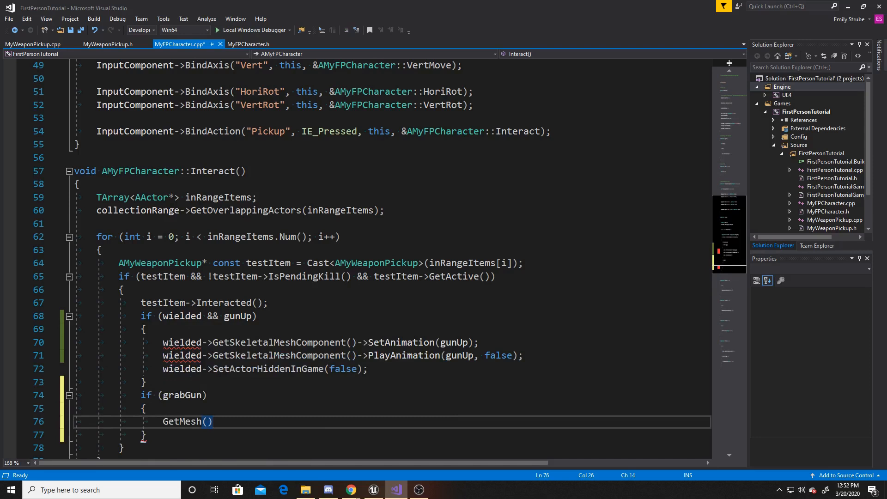
text(->)
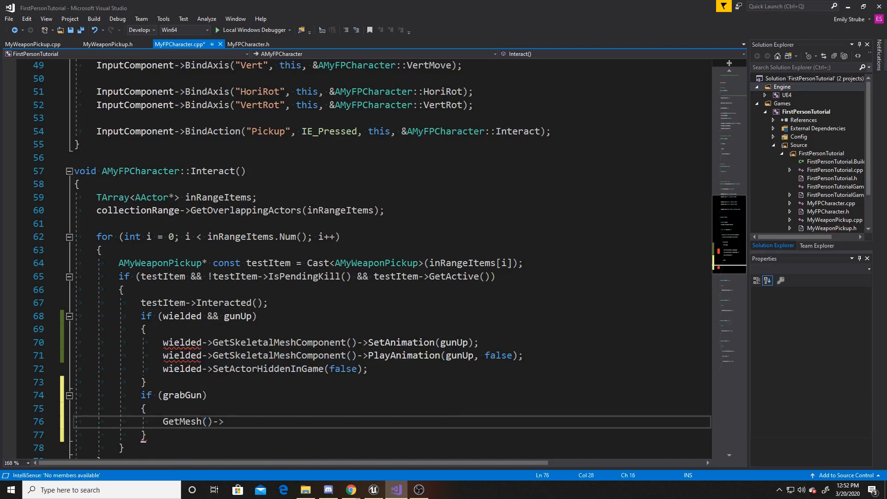
text(SetAnimatio)
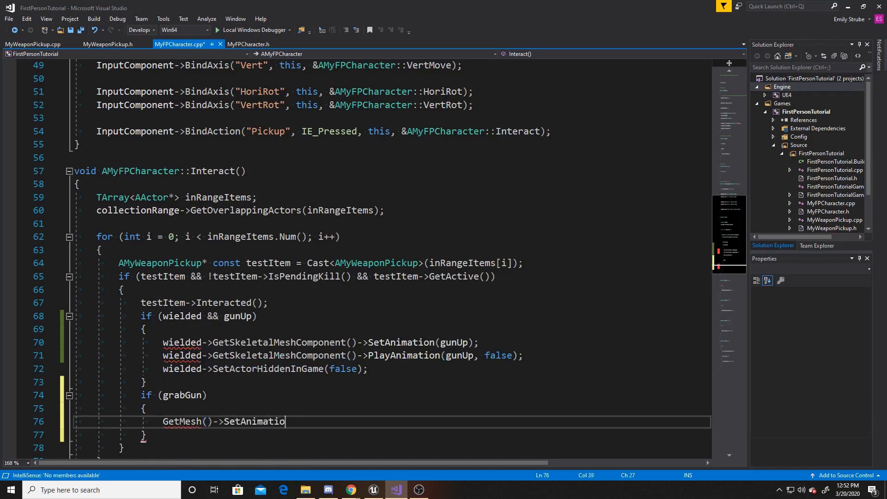
text((grabGun)
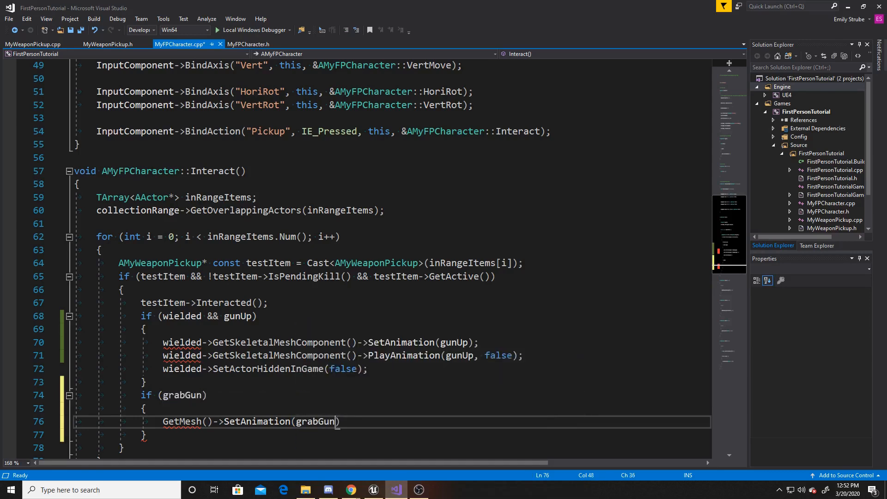
text(;)
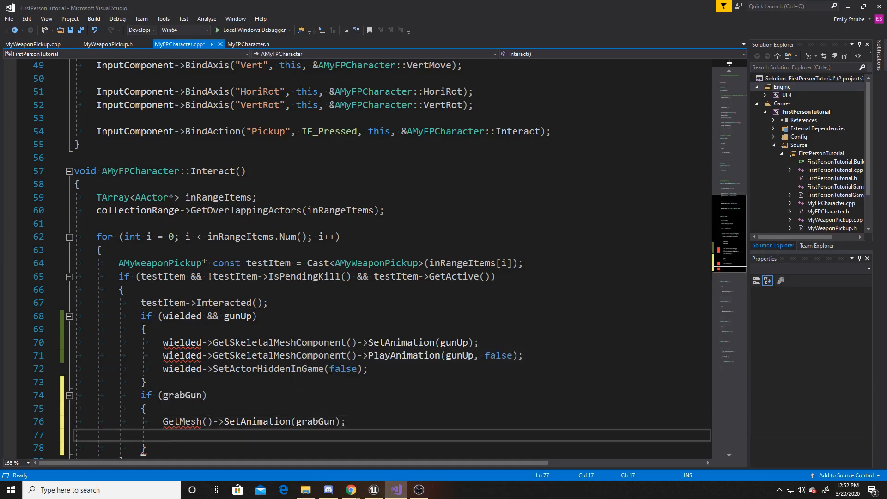
Step: Add GetMesh()->PlayAnimation(grabGun, false) inside the grabGun block
text(GetMesh())
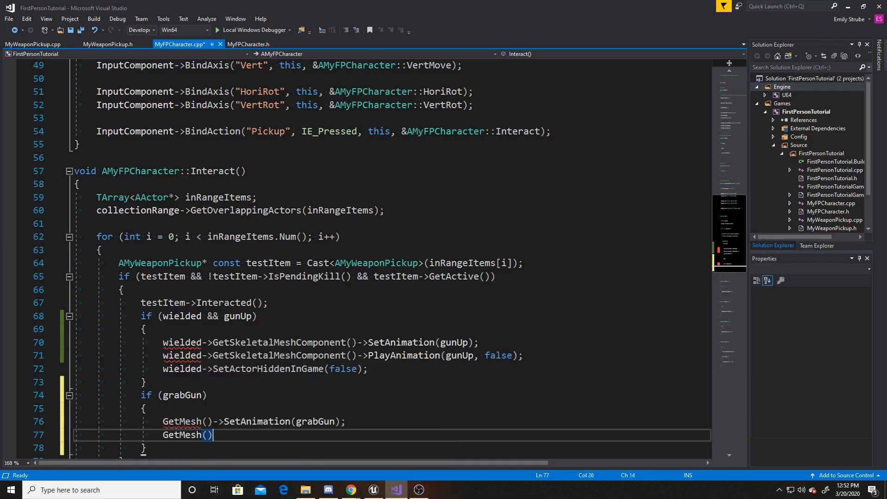
text(->Pla)
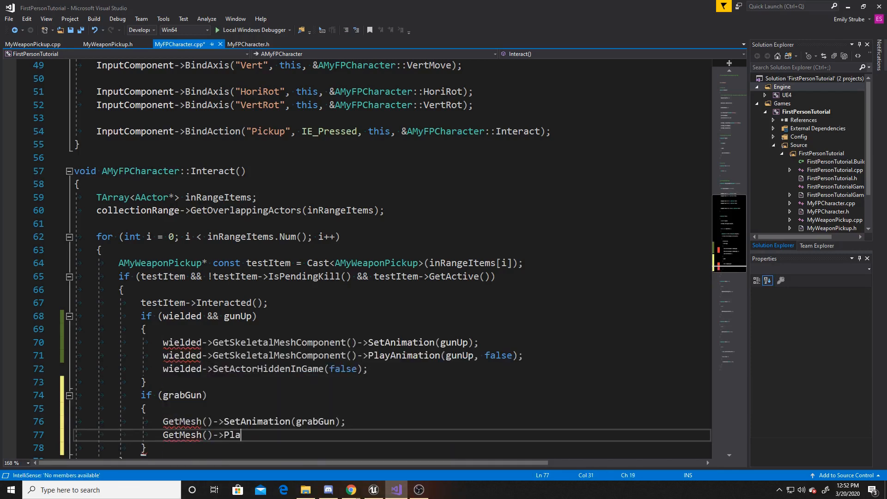
text(yAnimation())
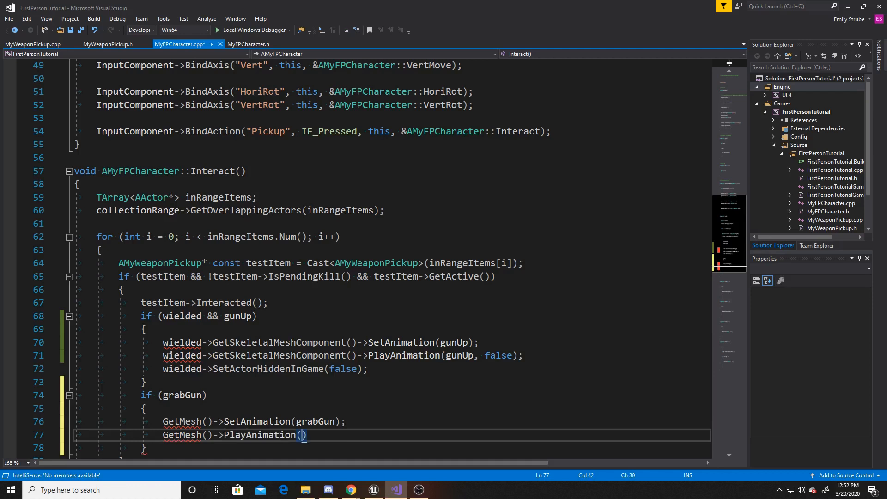
text(grabGun)
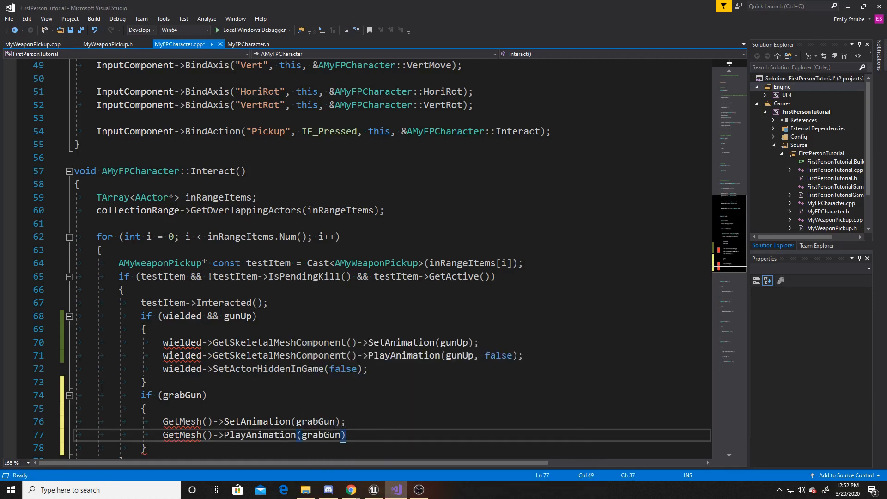
text(, false)
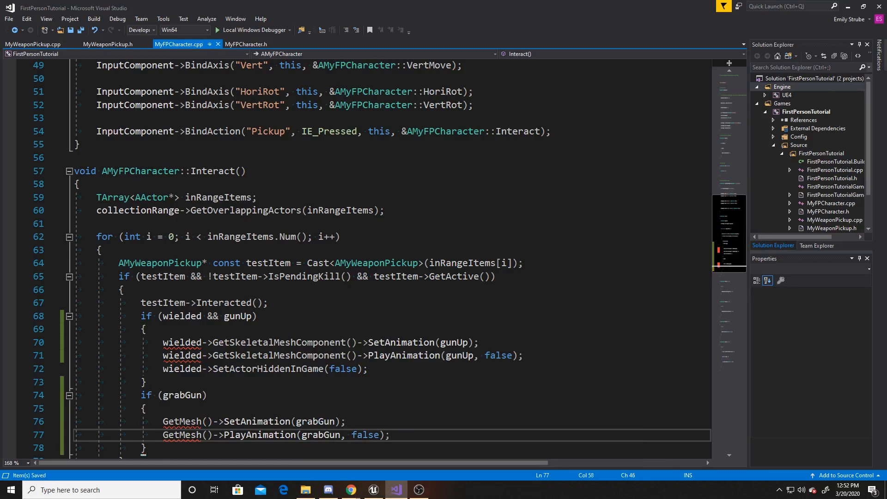
scroll(down, 3)
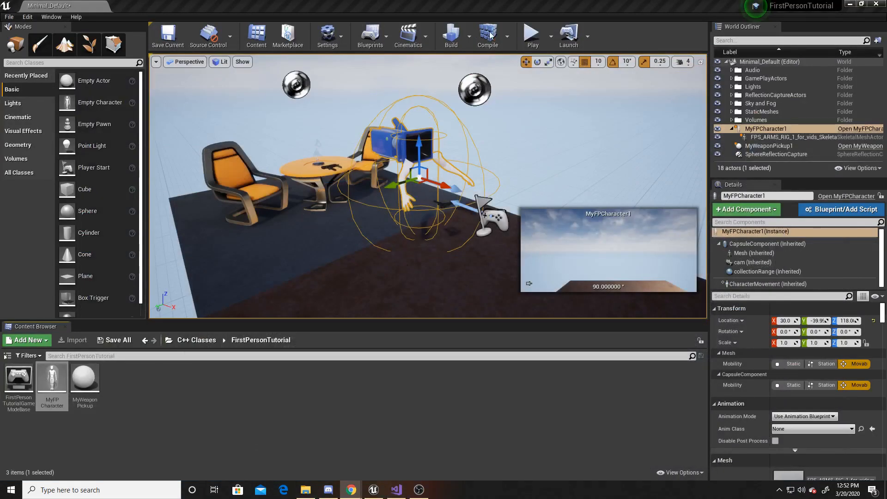
Step: Compile the code, view the failed-compile Message Log, then close it
click(487, 34)
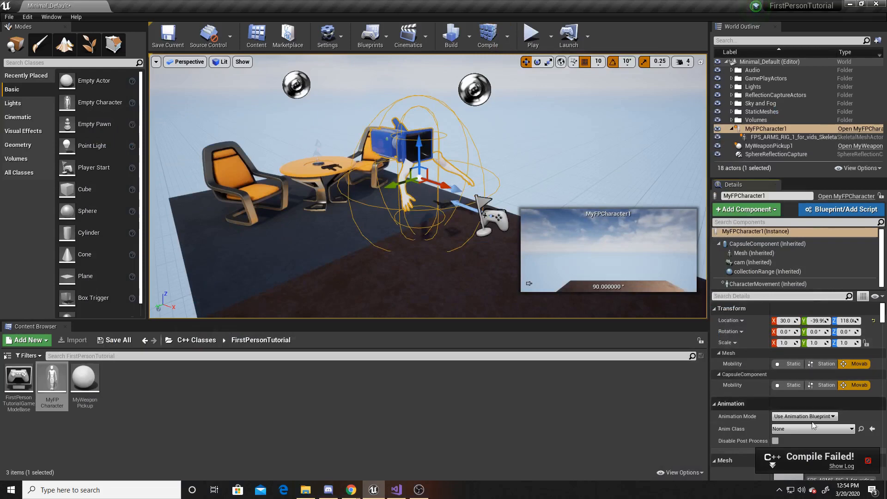
click(841, 466)
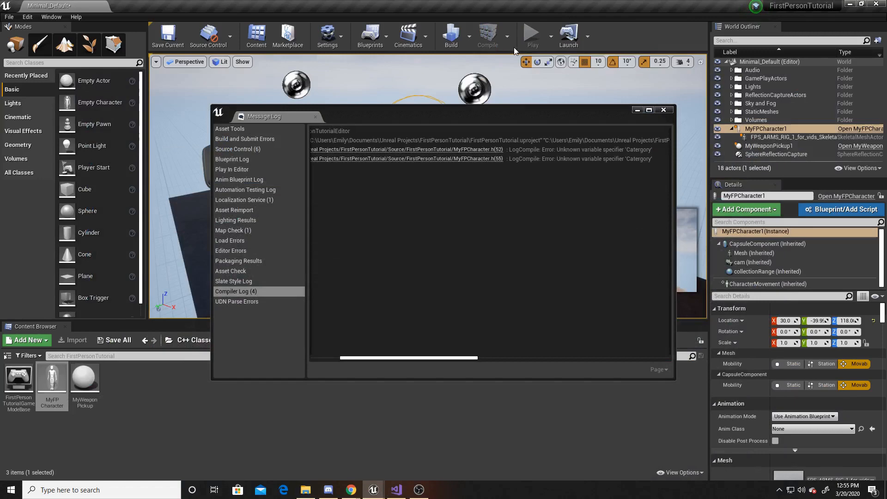
click(488, 35)
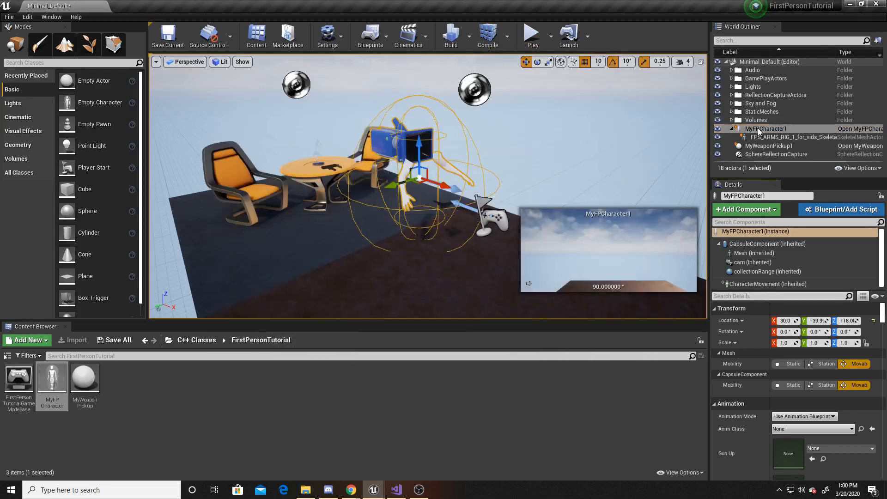
Step: With Gun Up and Grab Gun assigned, recompile and take control of the character in Play
scroll(down, 3)
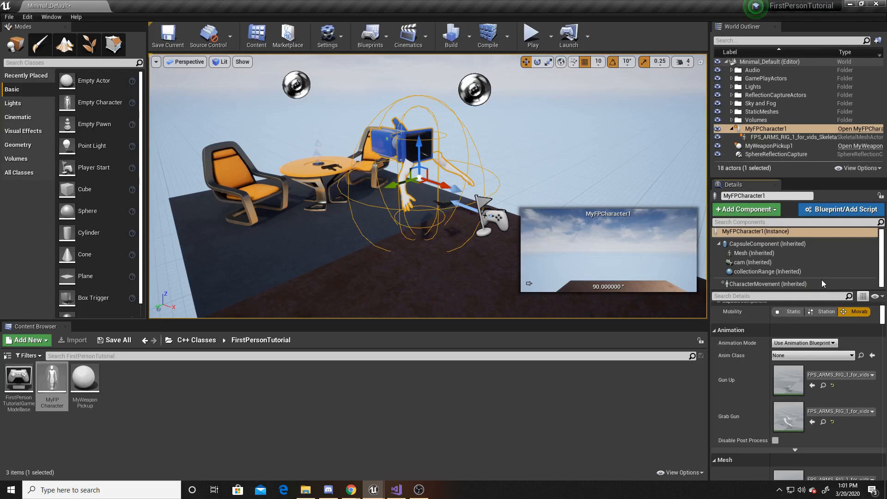
mouse_move(488, 34)
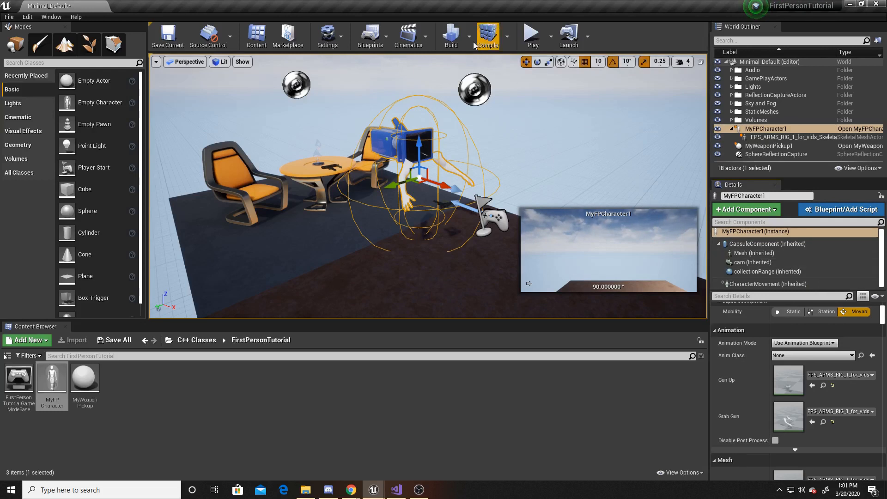
click(487, 36)
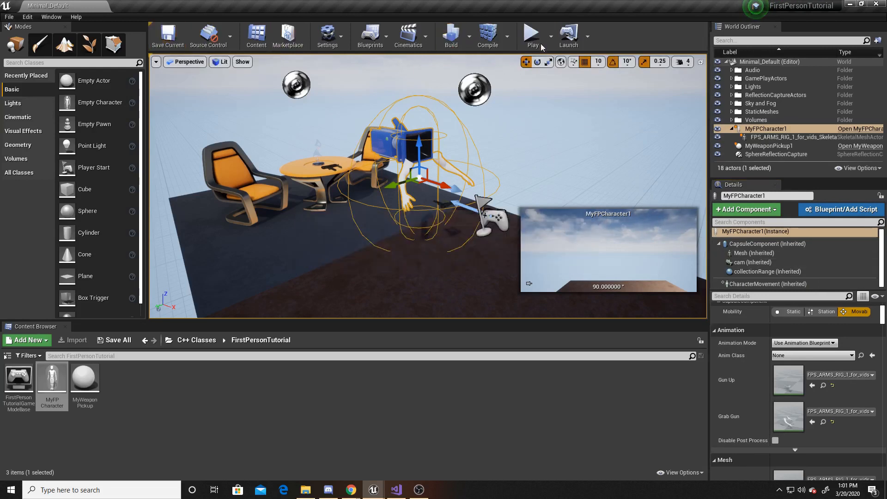
click(533, 35)
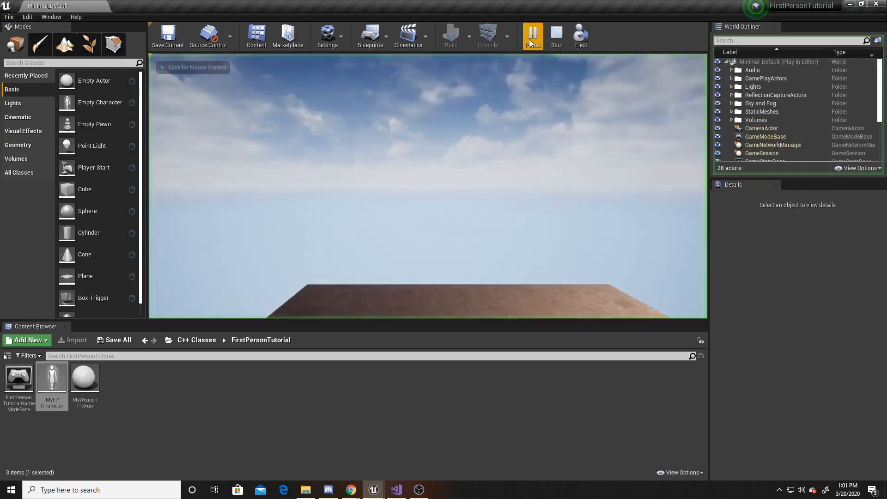
click(532, 34)
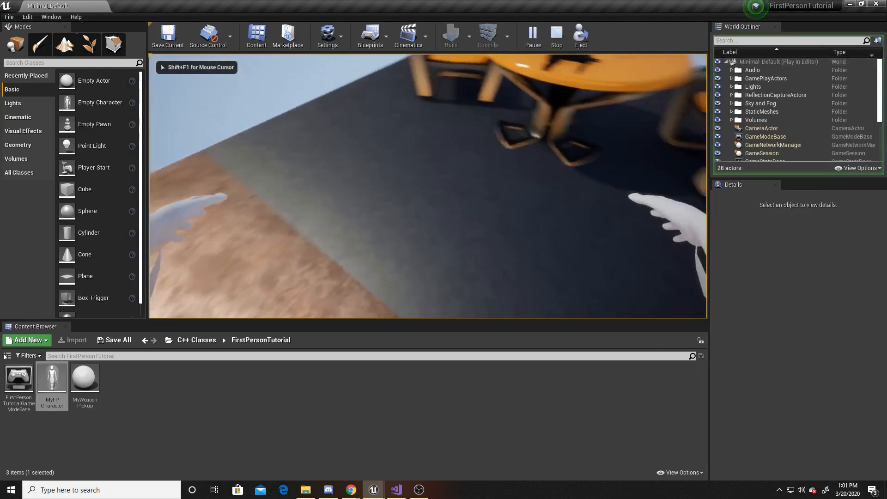